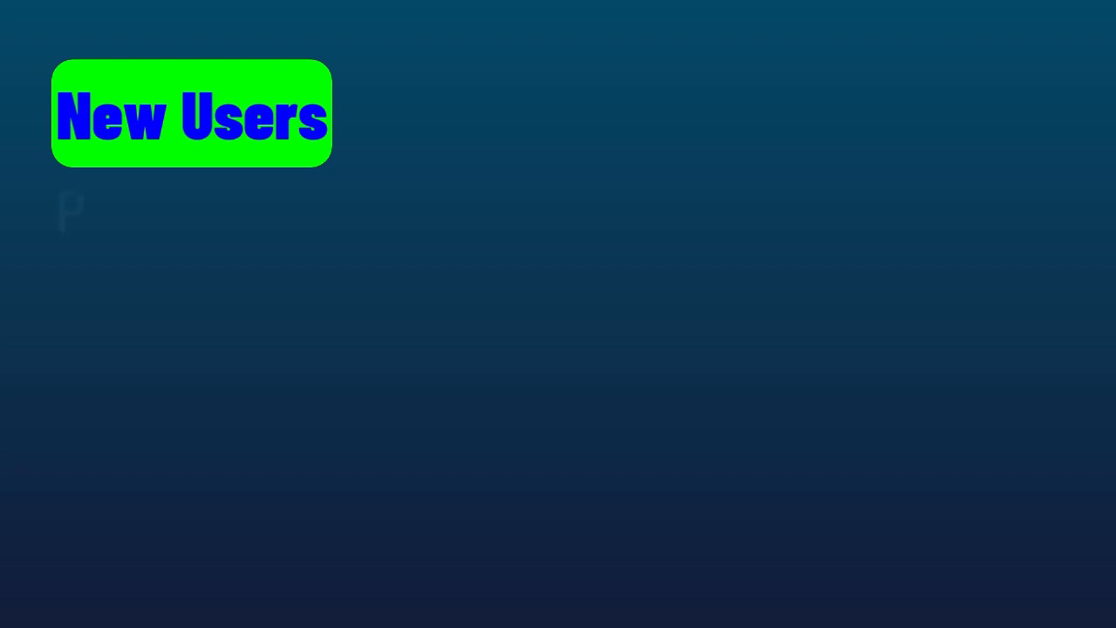
type("PD 20 Ultra lifetim")
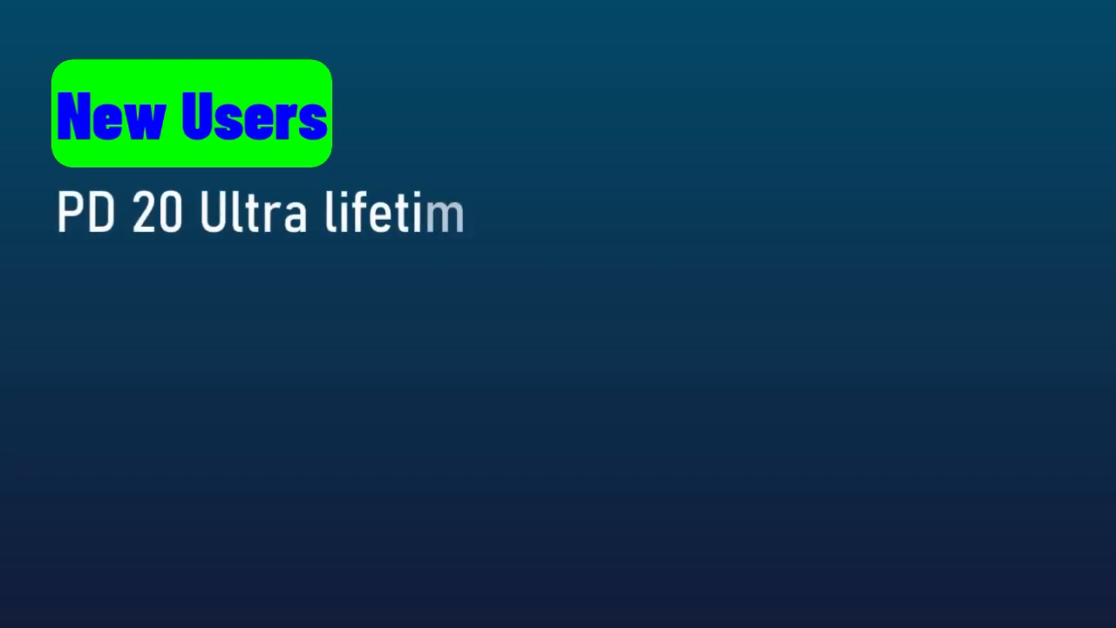